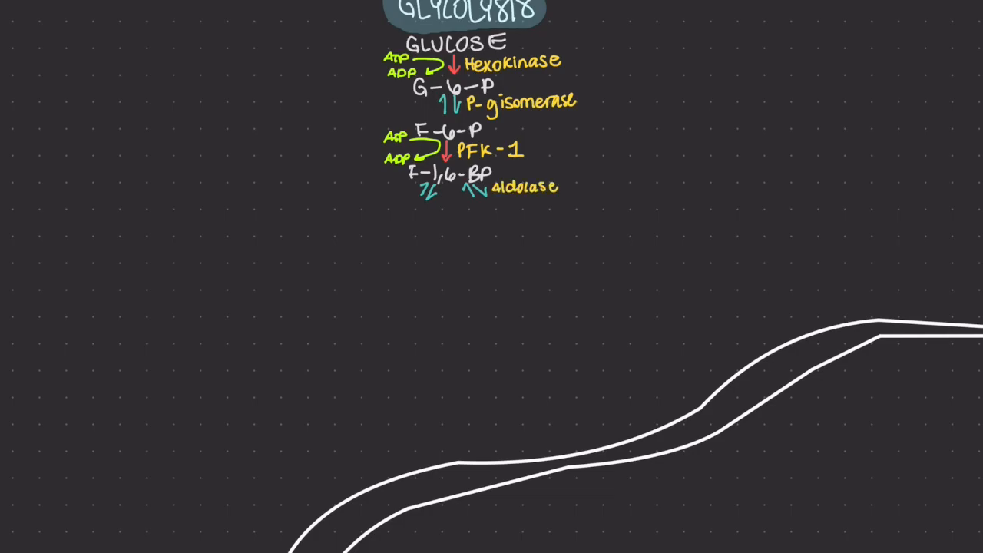
text(DHAP)
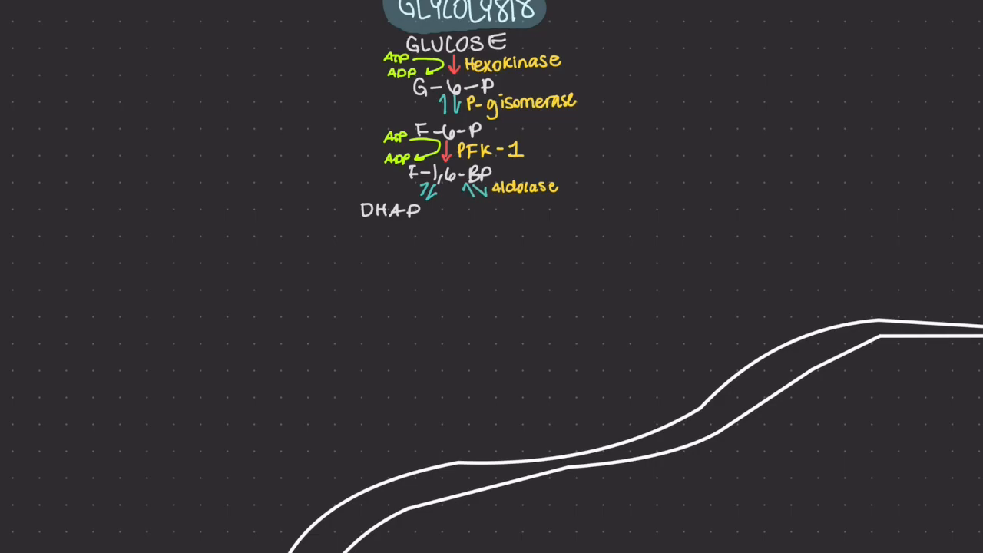